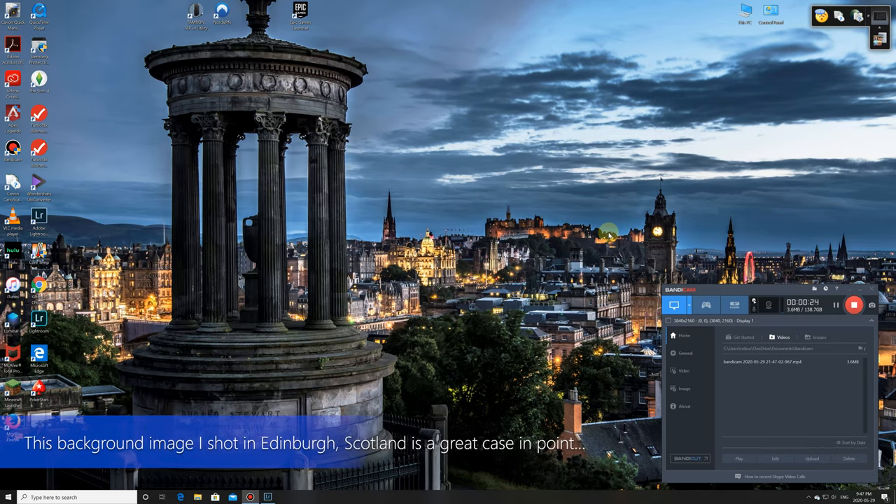
pyautogui.moveTo(473, 112)
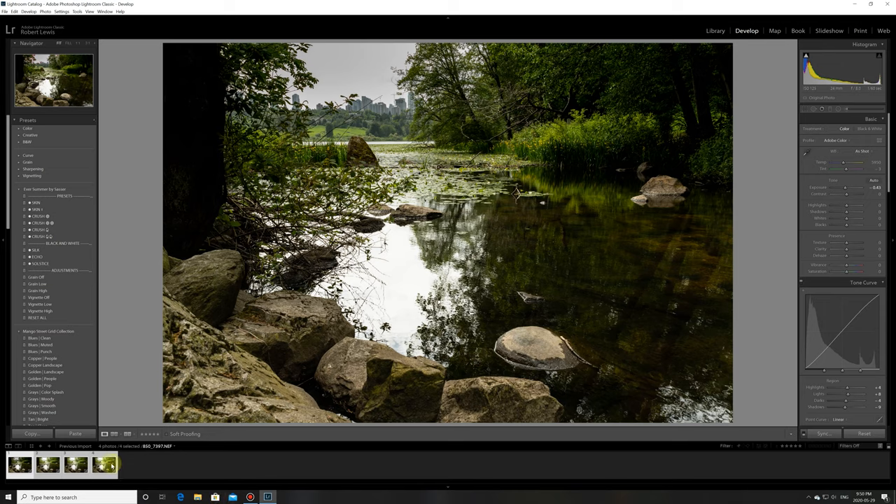
# Bring up the stacking options for the four selected riverbank shots.
pyautogui.rightClick(103, 465)
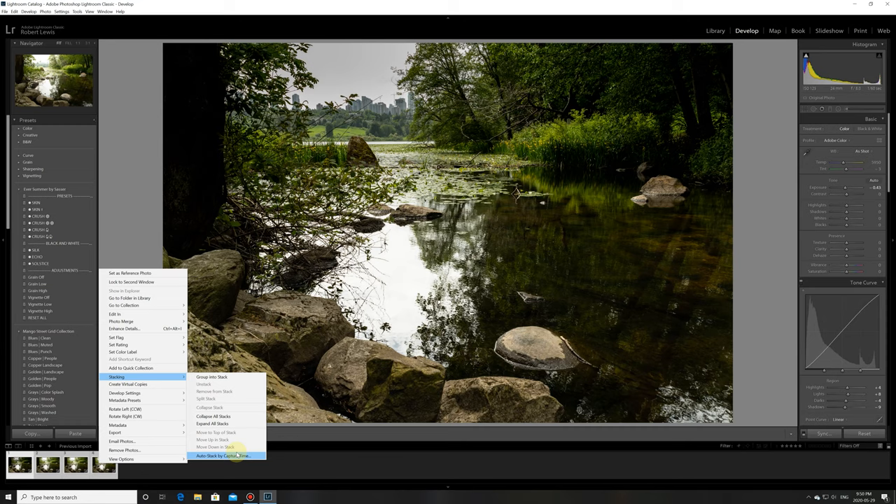
pyautogui.moveTo(211, 377)
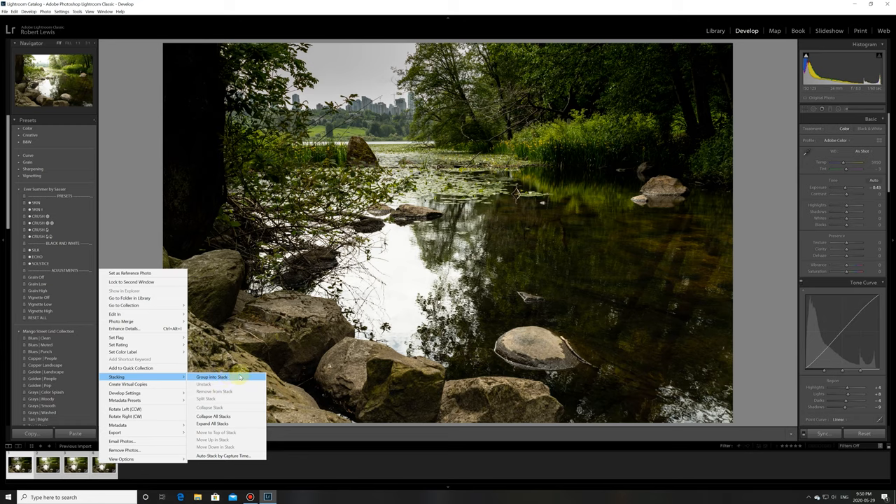
pyautogui.moveTo(237, 378)
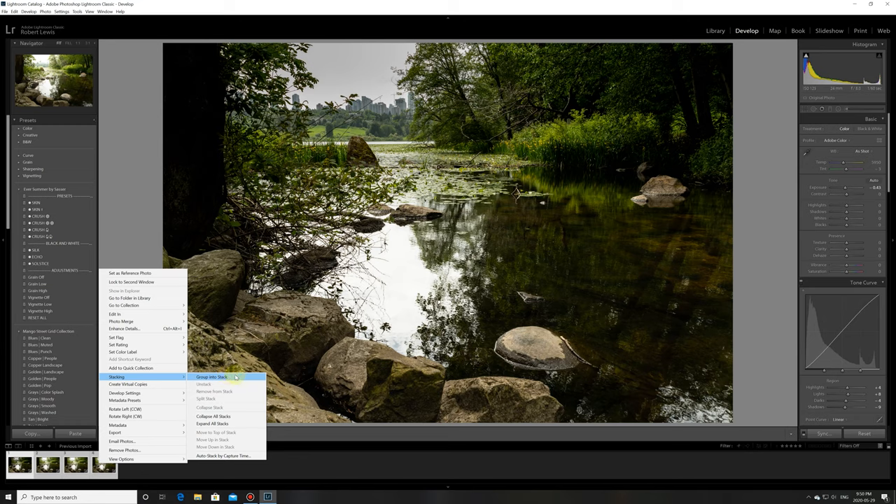
pyautogui.moveTo(224, 457)
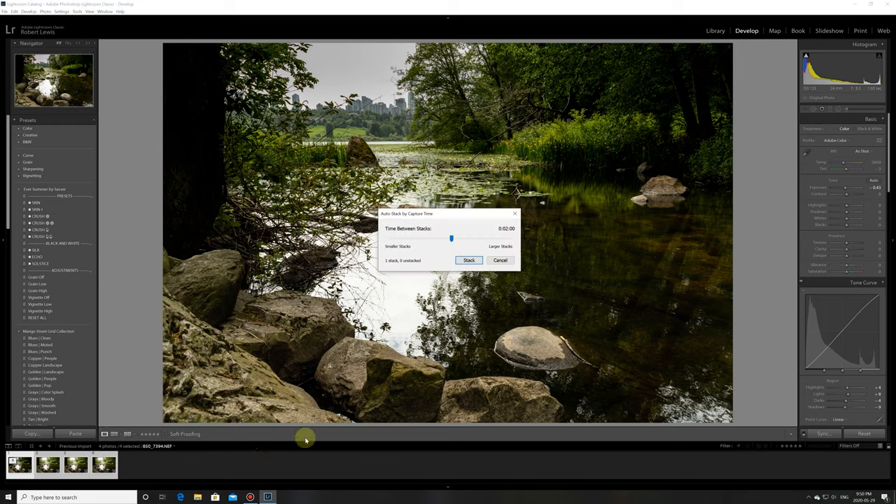
pyautogui.moveTo(525, 230)
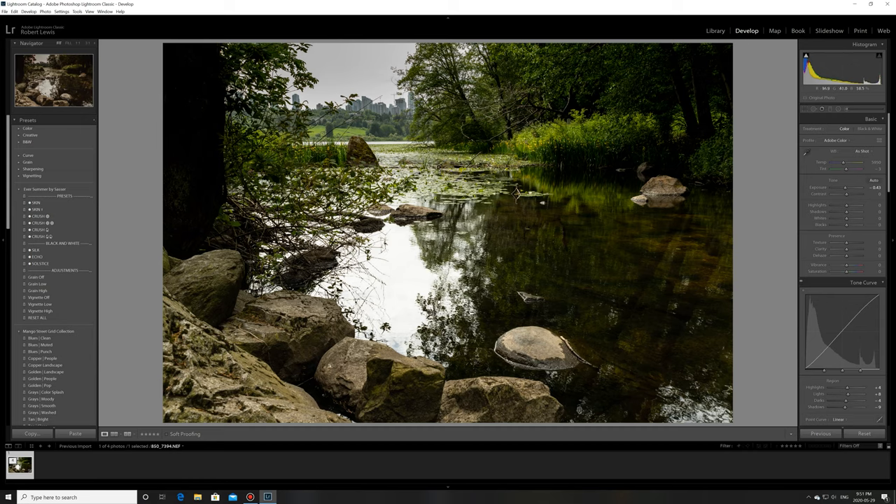
pyautogui.moveTo(392, 80)
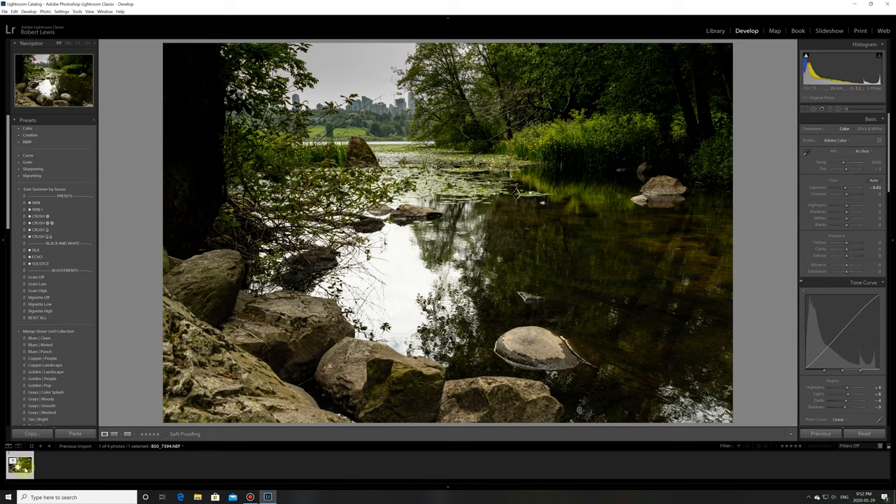
# Send the riverbank photo to Adobe Photoshop 2020 via Edit In.
pyautogui.rightClick(19, 465)
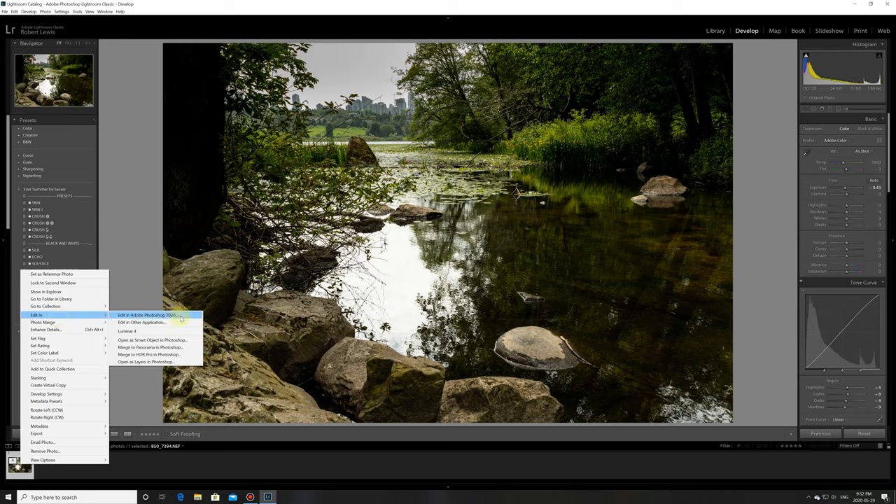
pyautogui.moveTo(147, 315)
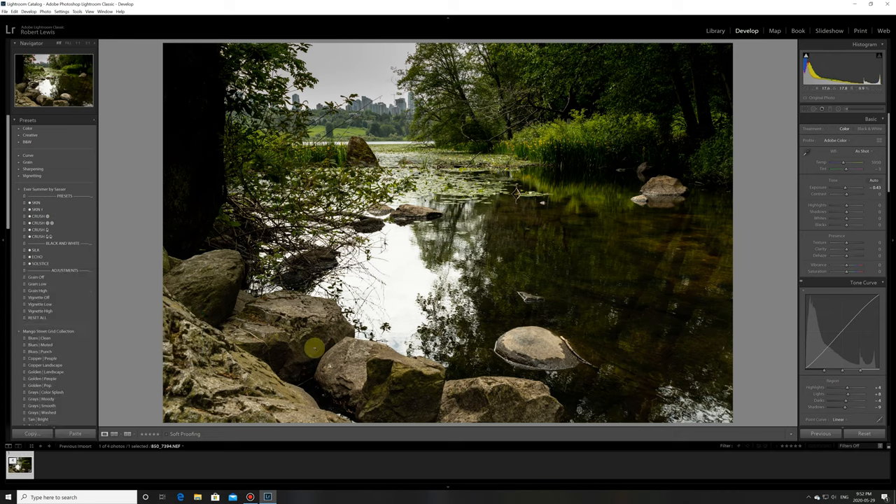
pyautogui.click(285, 497)
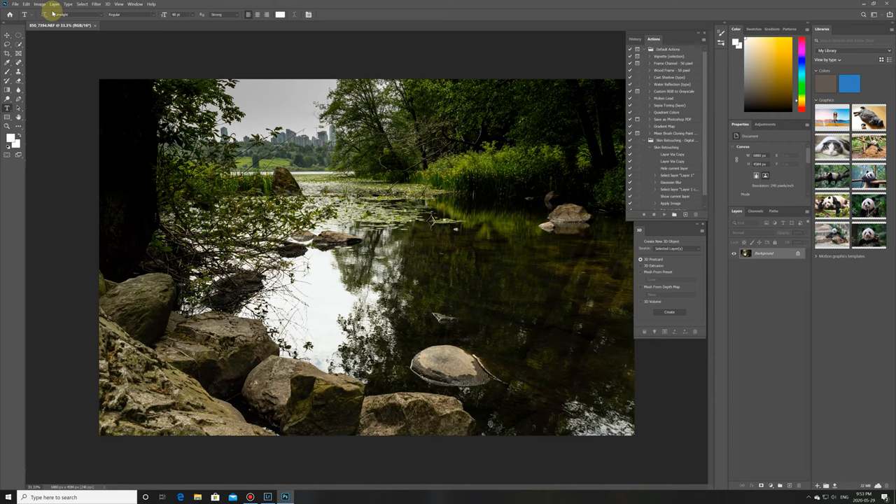
# Bring up Photoshop's Filter list to reach the Luminar 4 plugin.
pyautogui.click(96, 4)
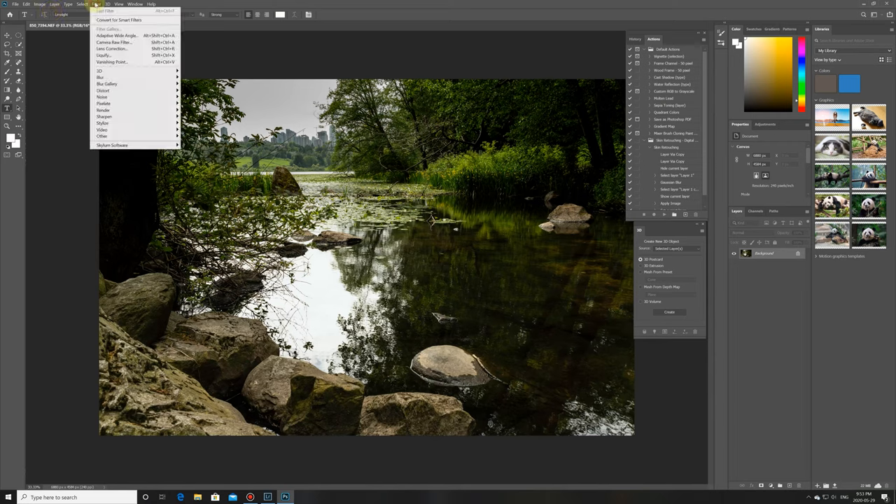
pyautogui.moveTo(112, 144)
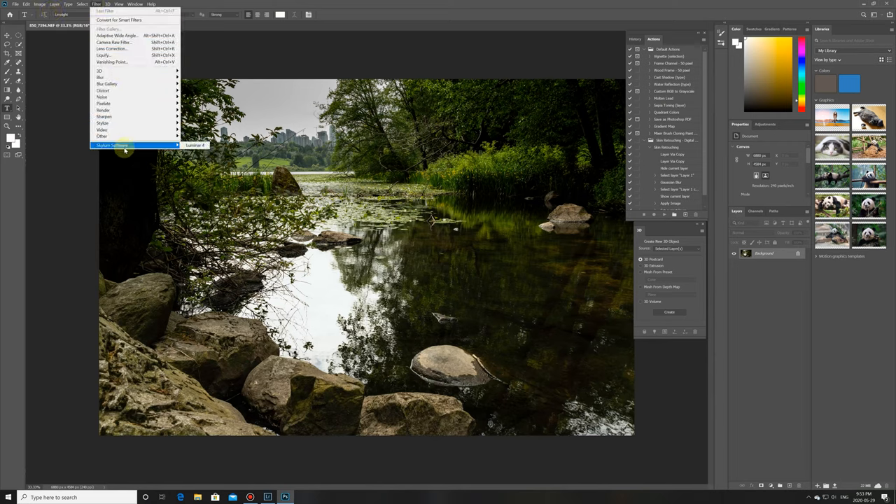
pyautogui.moveTo(194, 144)
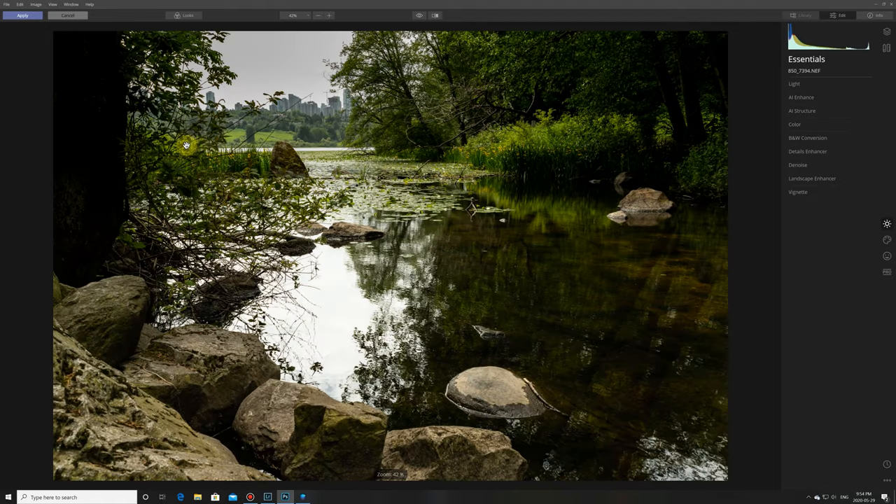
pyautogui.moveTo(524, 135)
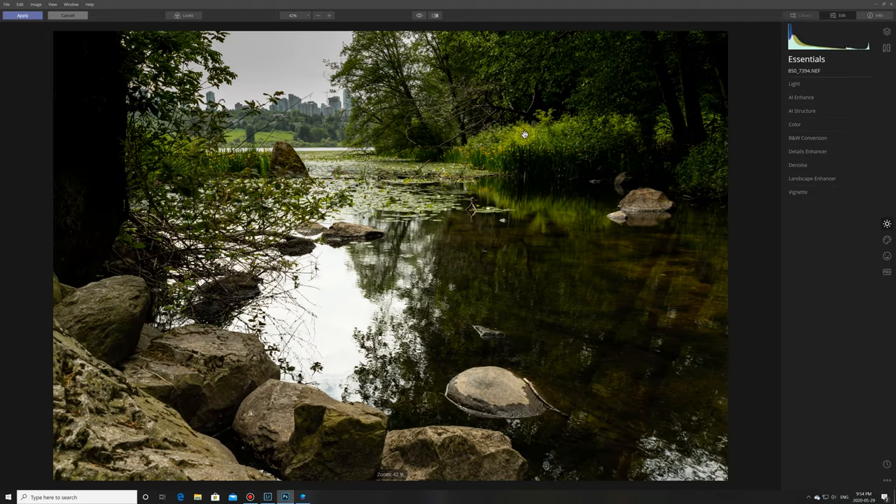
pyautogui.moveTo(765, 115)
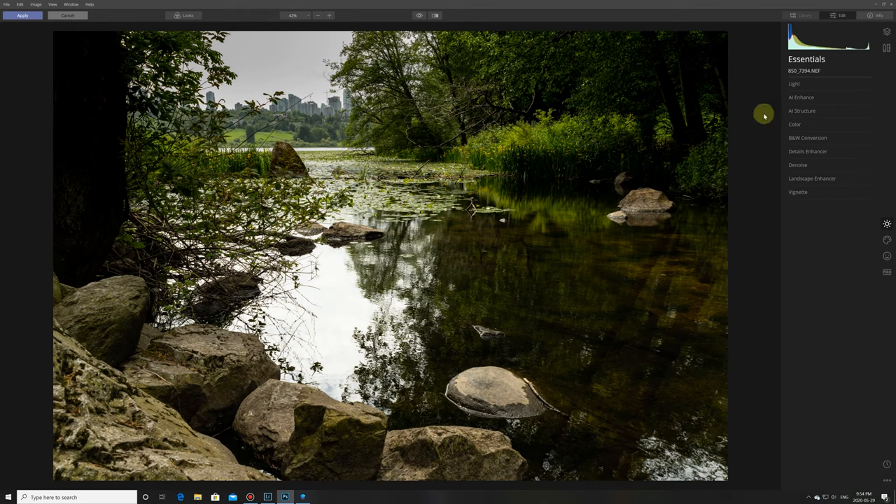
# Show the Essentials adjustments for the riverbank photo loaded in Luminar 4.
pyautogui.click(801, 98)
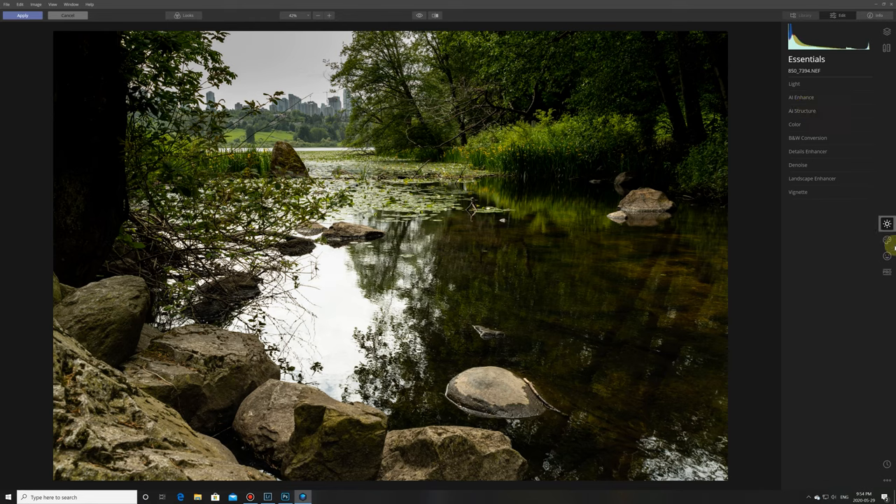
pyautogui.moveTo(888, 240)
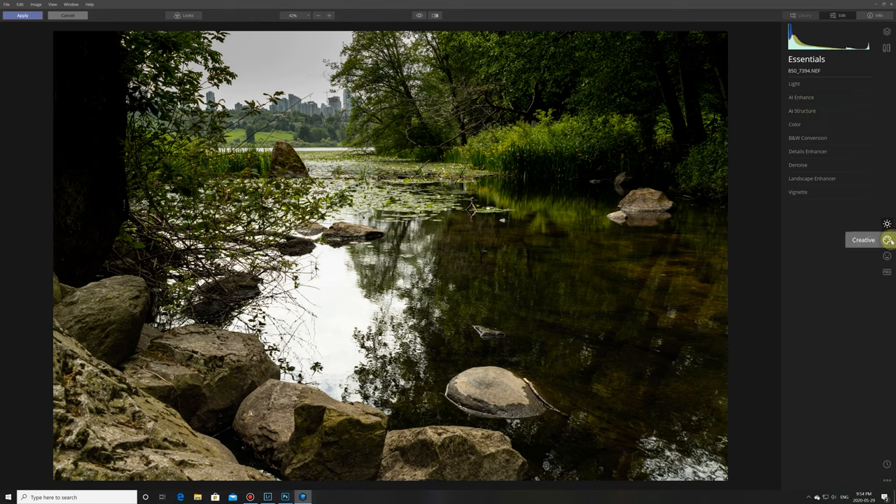
# In Creative > AI Sky Replacement, bring up the sky selection list to pick Blue Sky 1.
pyautogui.click(888, 240)
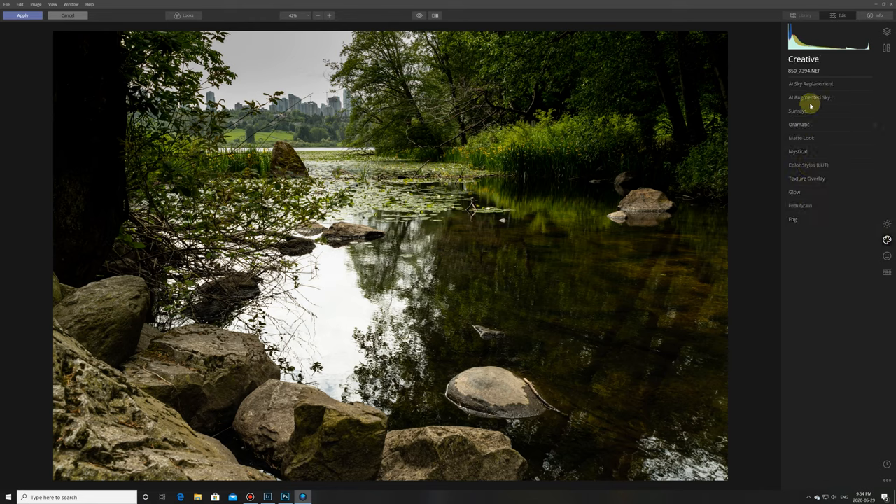
pyautogui.click(811, 84)
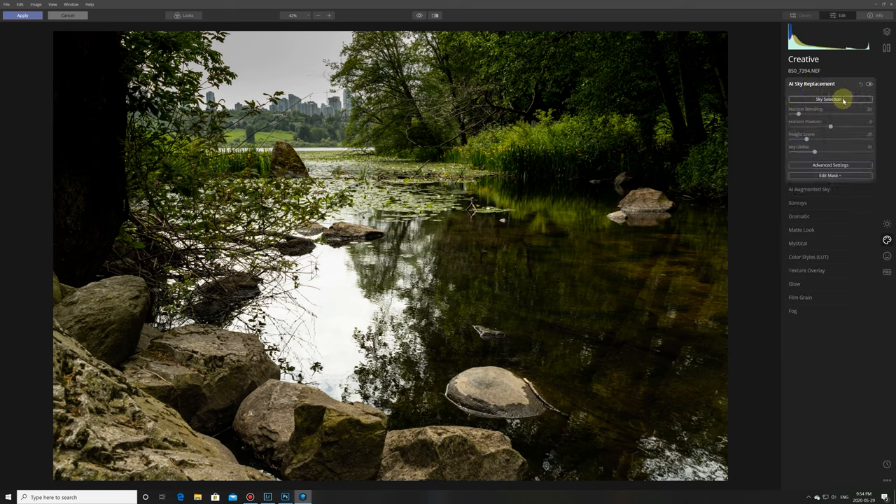
pyautogui.click(829, 98)
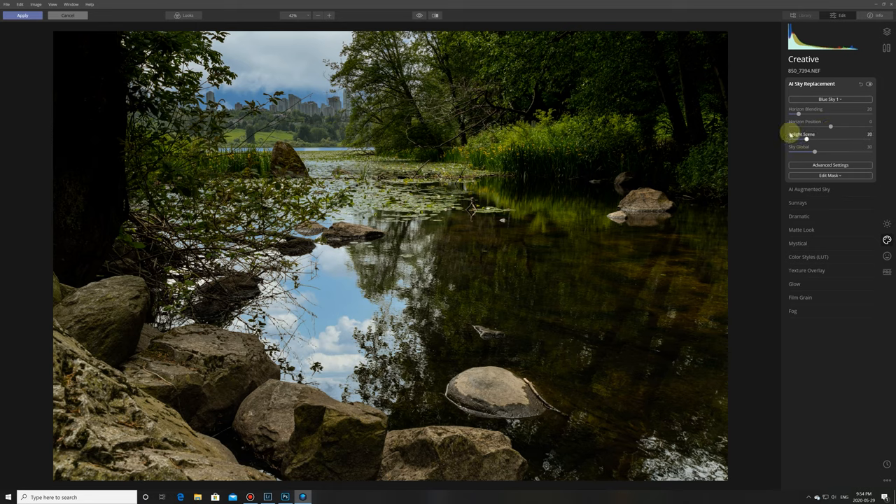
pyautogui.click(830, 98)
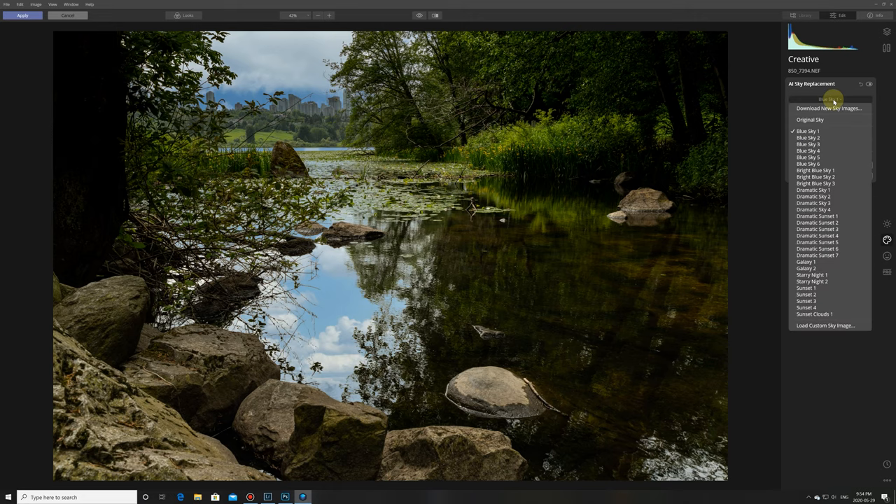
pyautogui.click(815, 183)
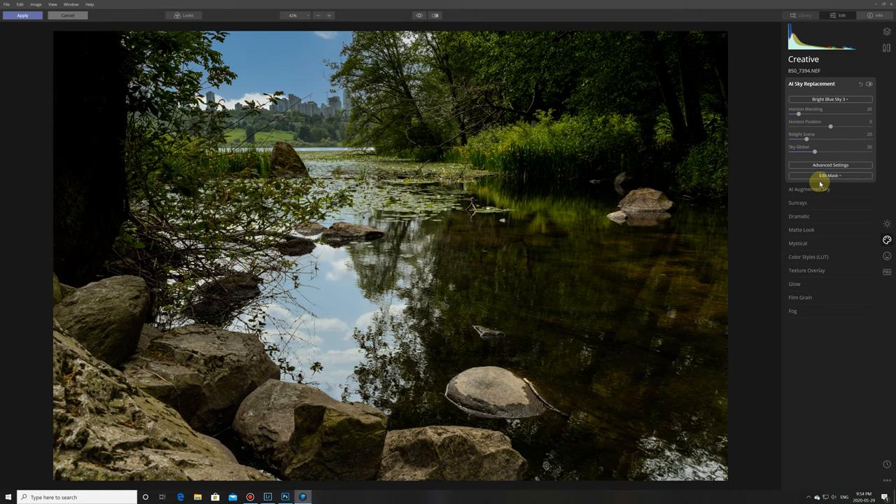
pyautogui.moveTo(822, 135)
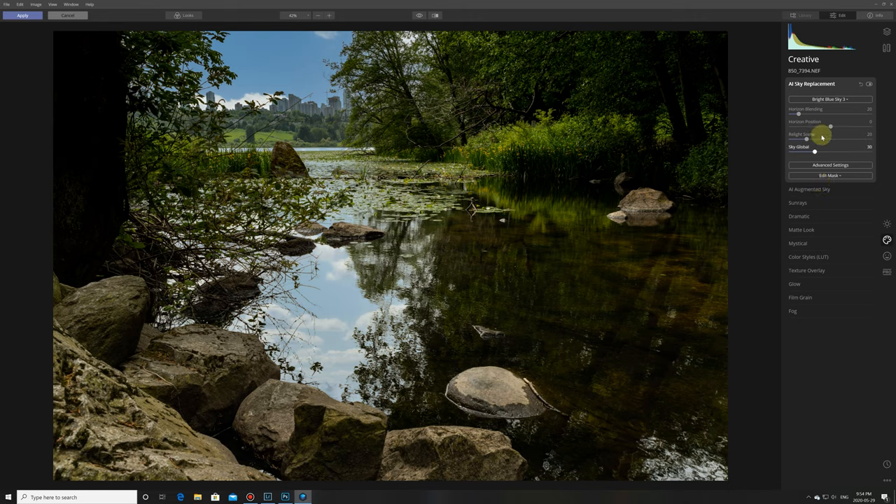
pyautogui.click(830, 98)
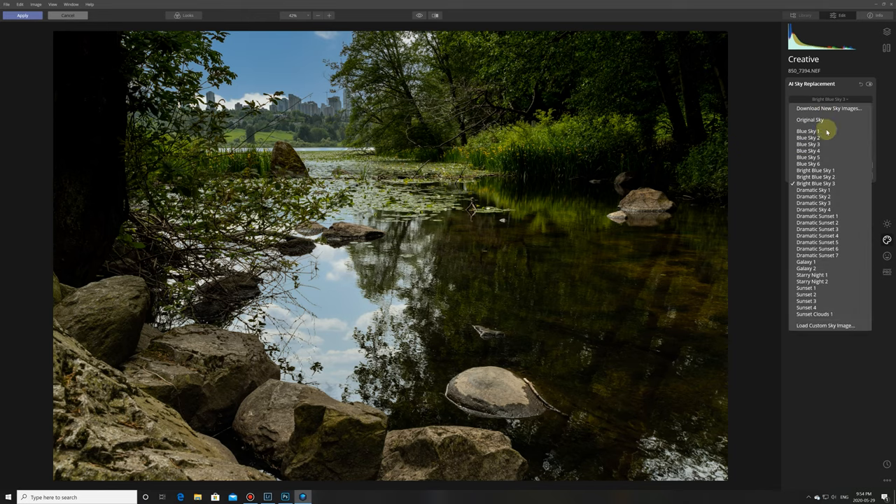
pyautogui.click(808, 132)
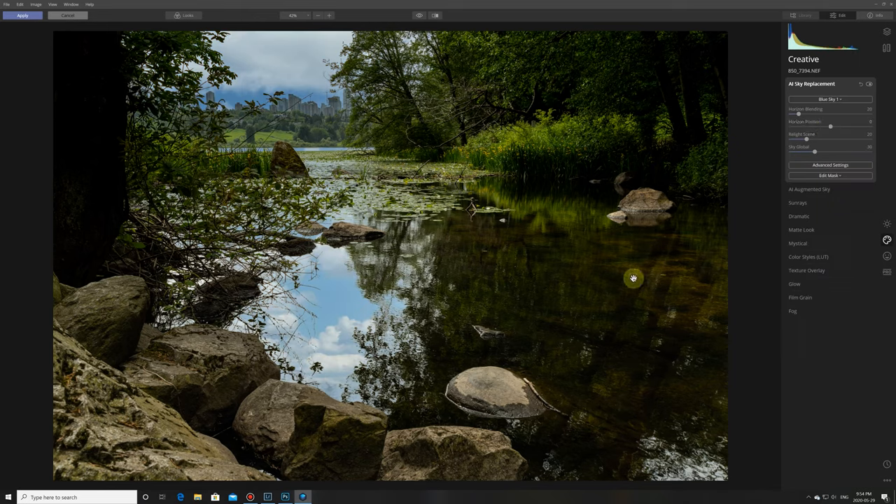
pyautogui.moveTo(583, 281)
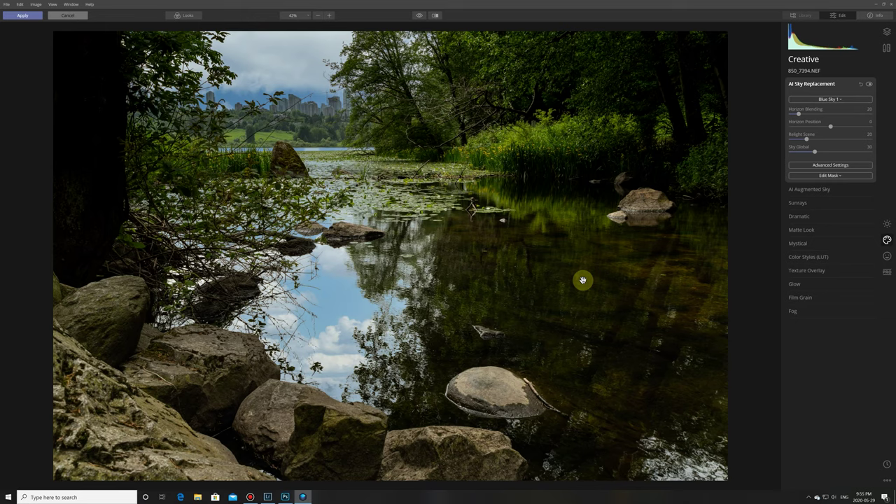
pyautogui.moveTo(277, 320)
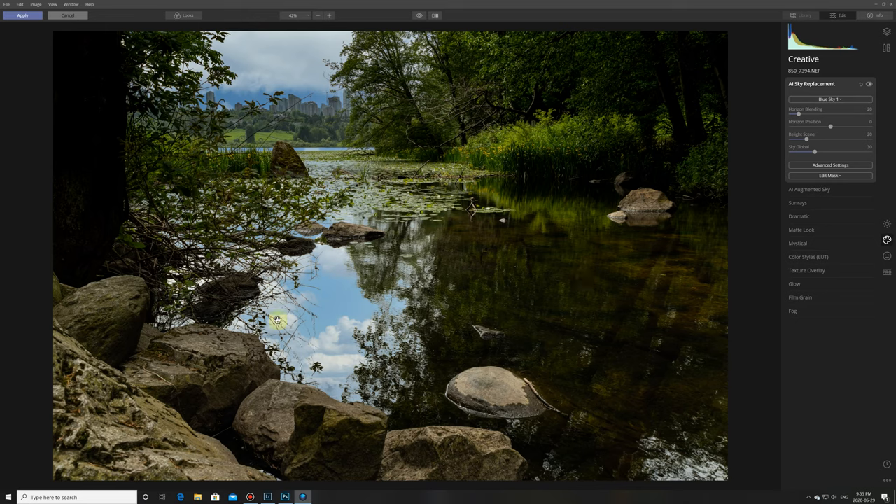
pyautogui.moveTo(377, 306)
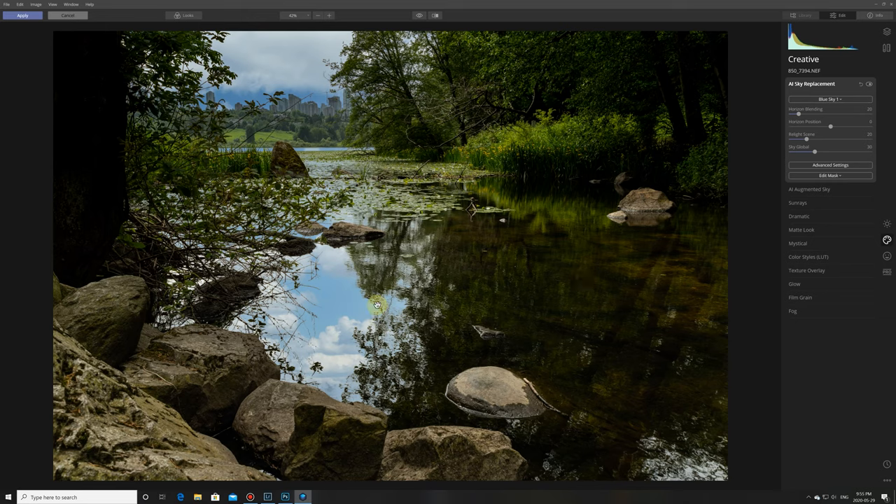
pyautogui.moveTo(247, 125)
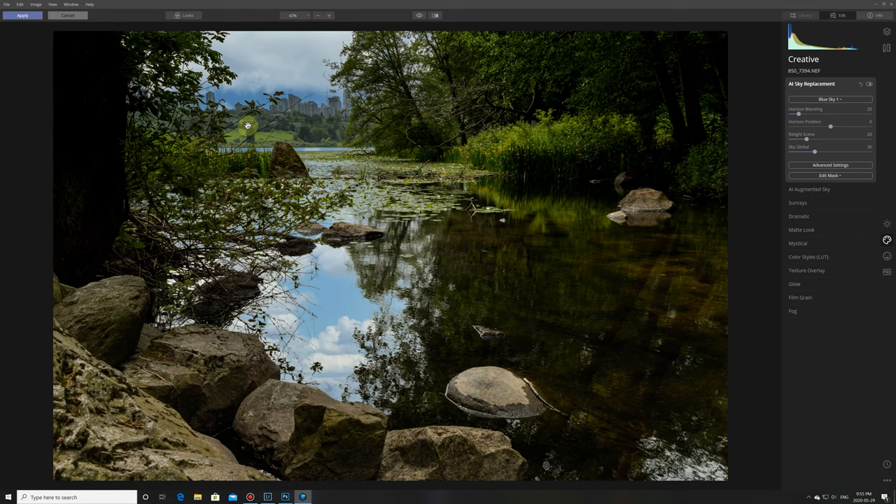
pyautogui.moveTo(336, 418)
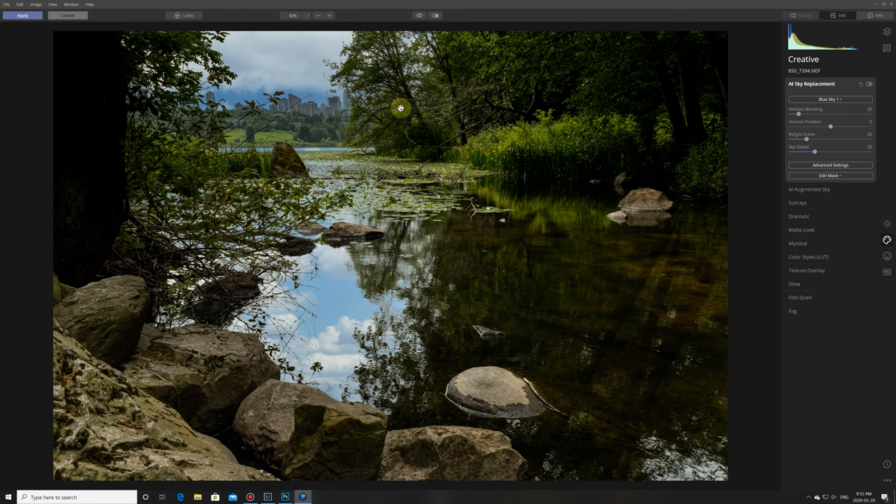
# Apply the Luminar 4 sky edit, returning the blue-sky image to the Photoshop layer.
pyautogui.click(23, 14)
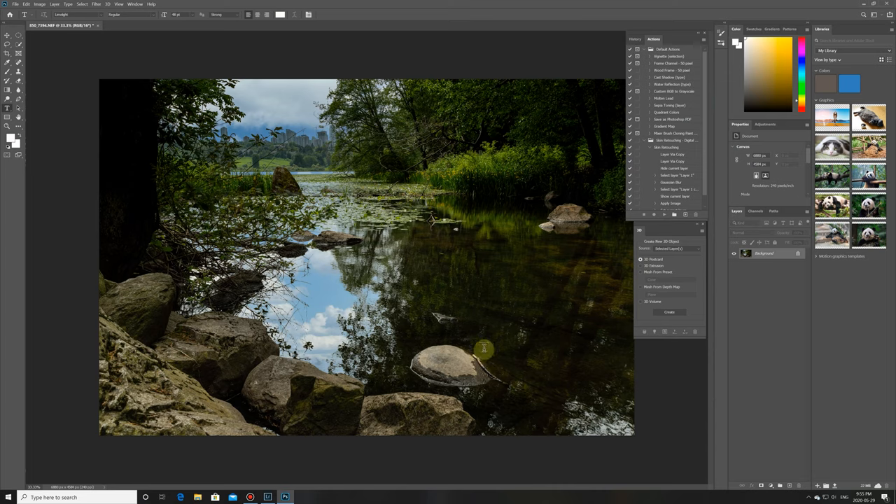
pyautogui.moveTo(466, 342)
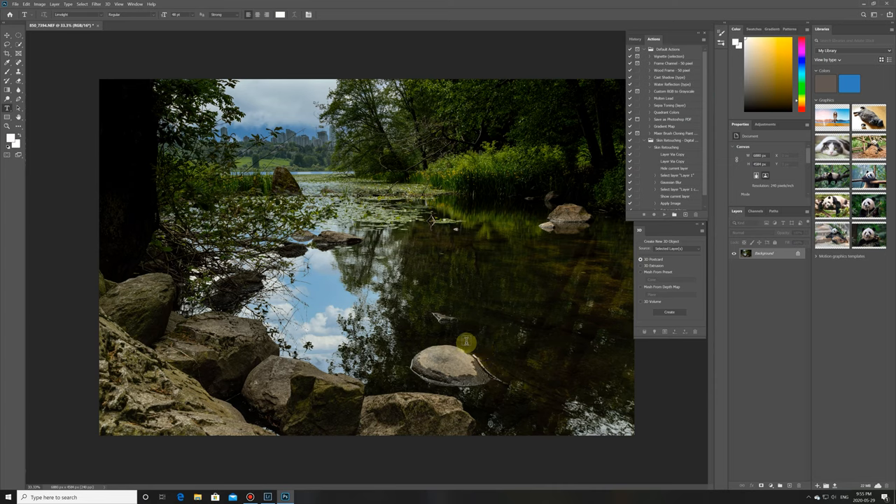